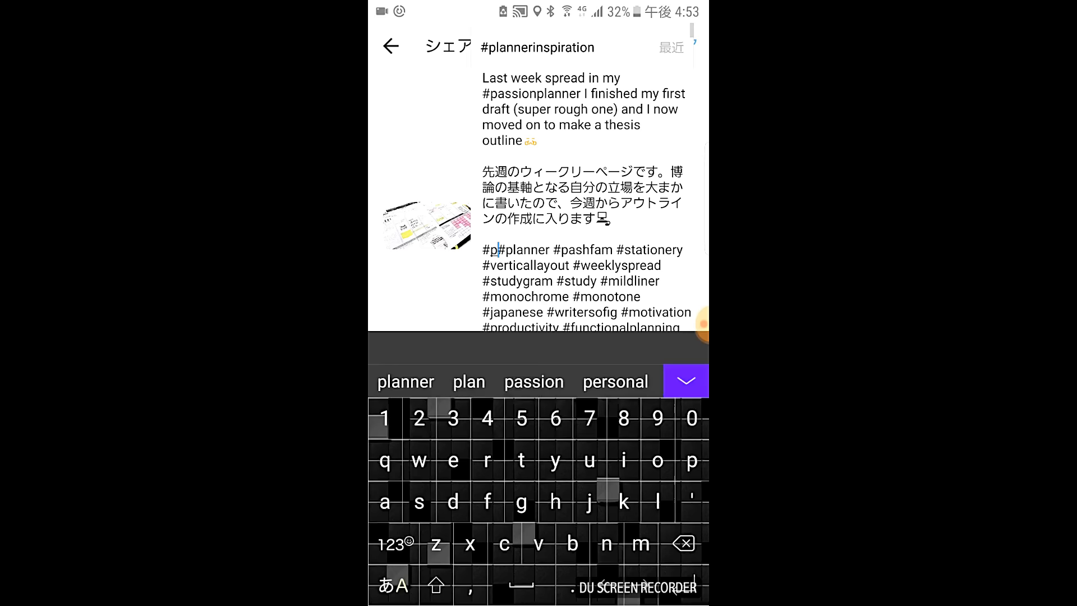
# Type 'lannergirl77' to complete the #plannergirl777 hashtag before #planner in the caption.
pyautogui.write('lannergirl77')
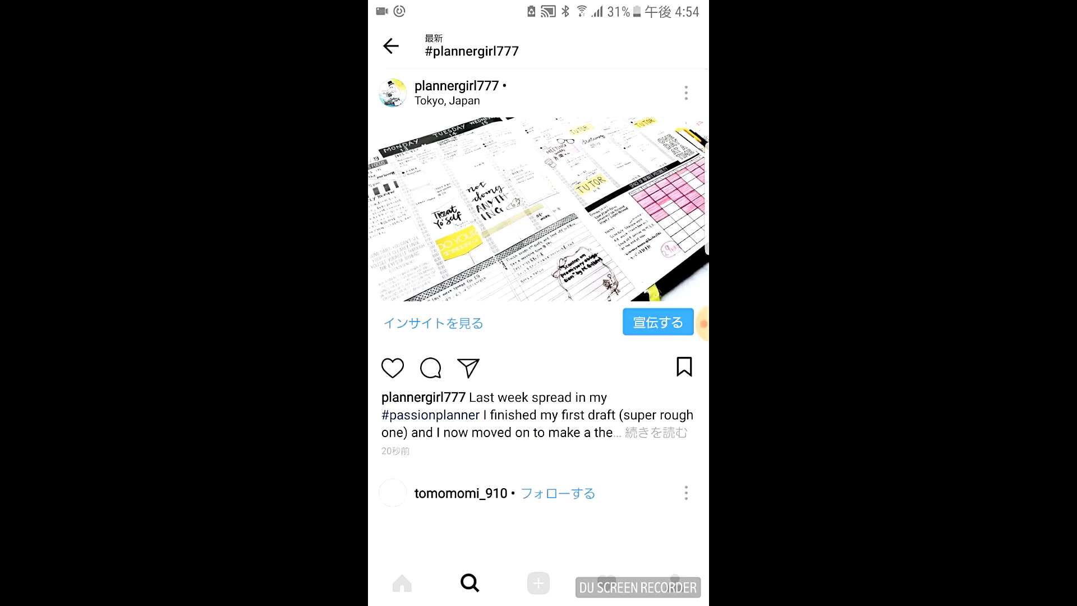
# Open the #plannergirl777 hashtag feed showing the newly shared planner post.
pyautogui.click(656, 432)
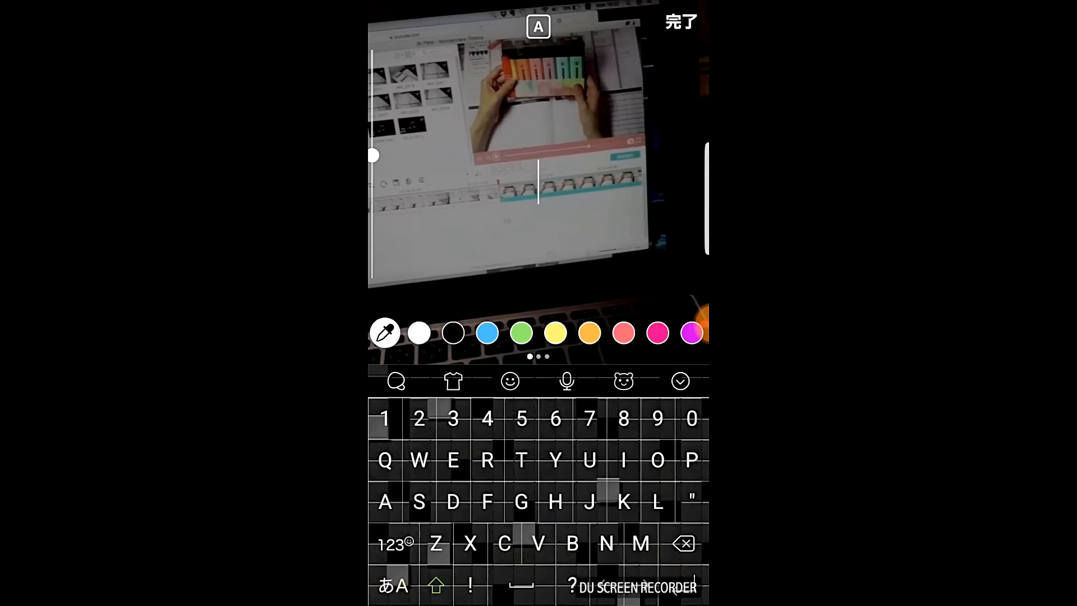
# Type '#planner' as text on the highlighters-and-planner story draft.
pyautogui.write('#planner')
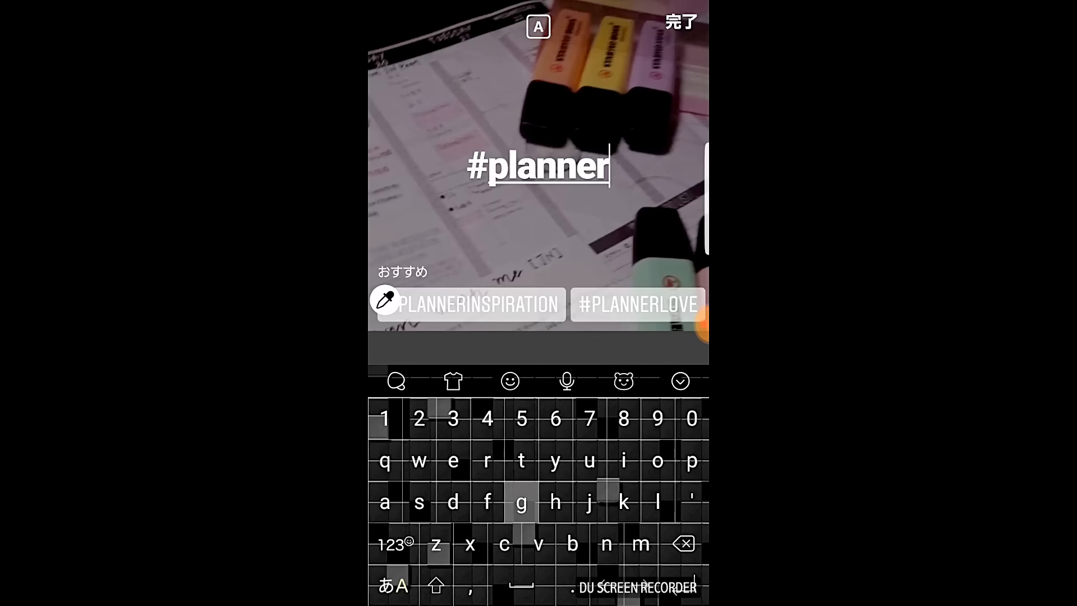